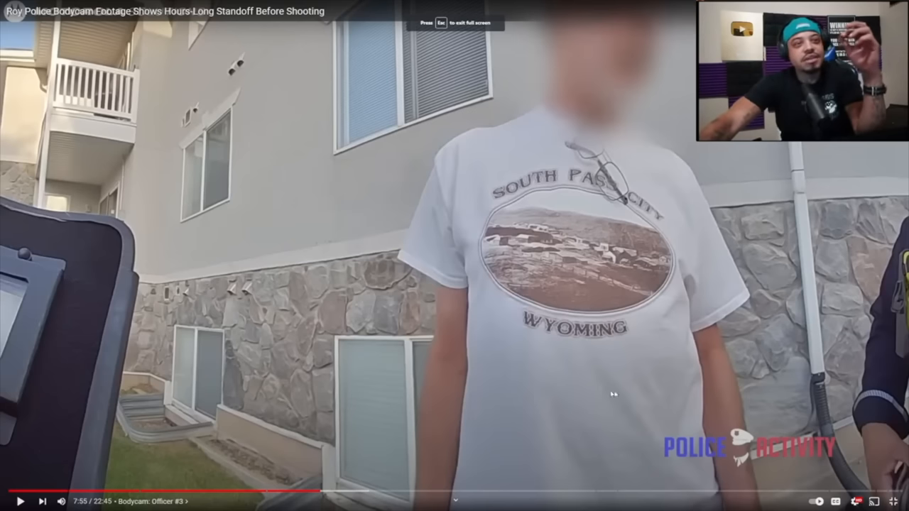
- Exit full-screen bodycam playback and search YouTube for 'gta'
key(Escape)
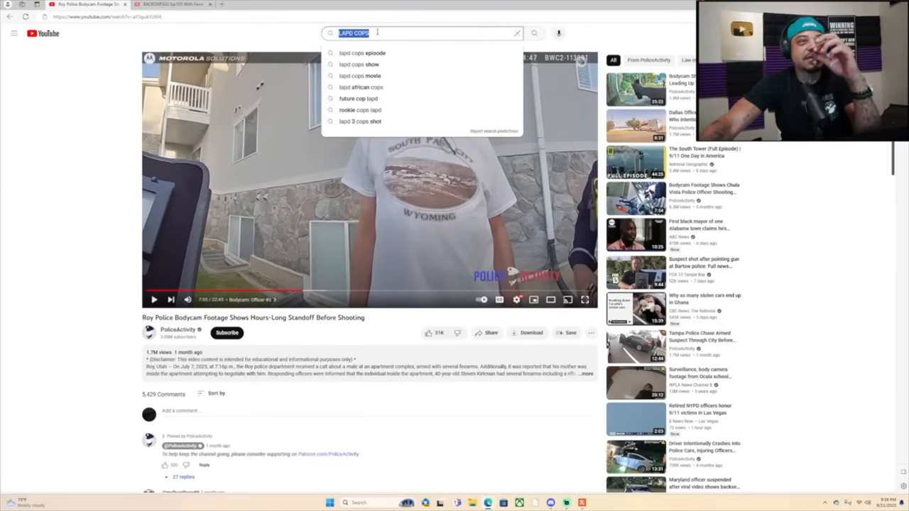
text(gta)
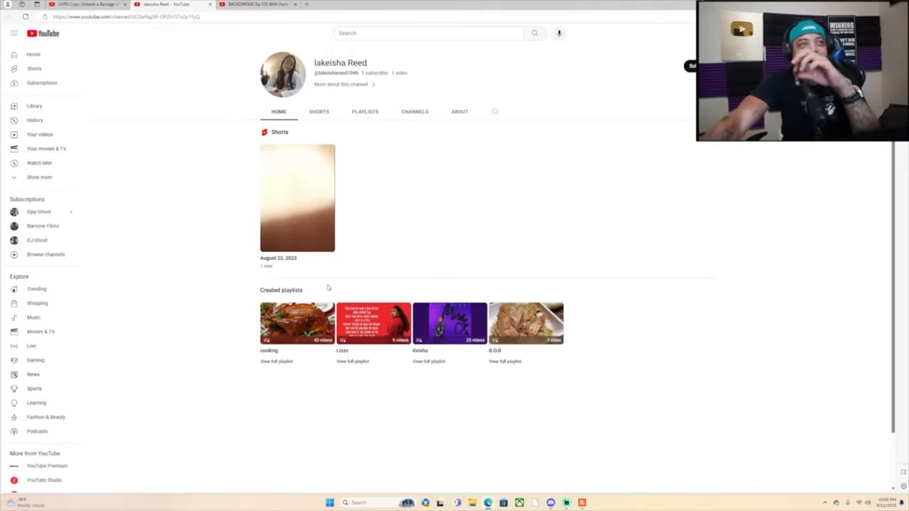
mouse_move(297, 323)
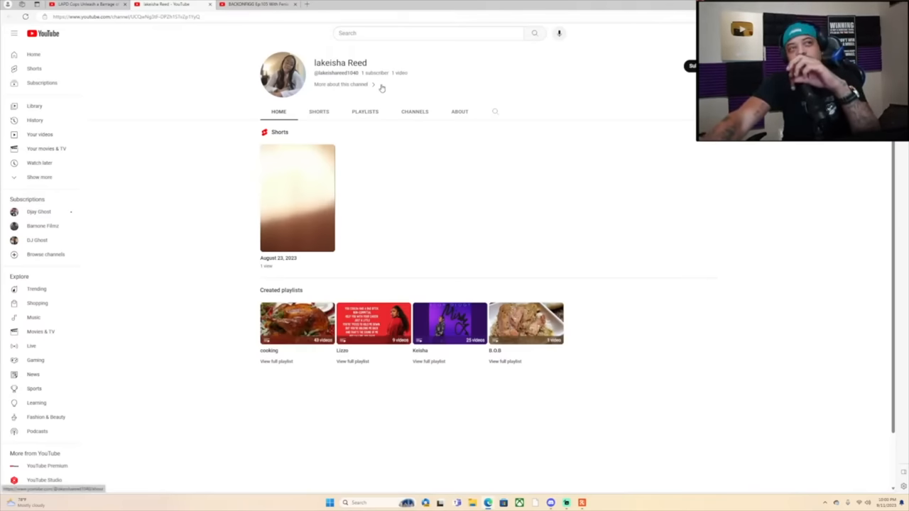
mouse_move(297, 323)
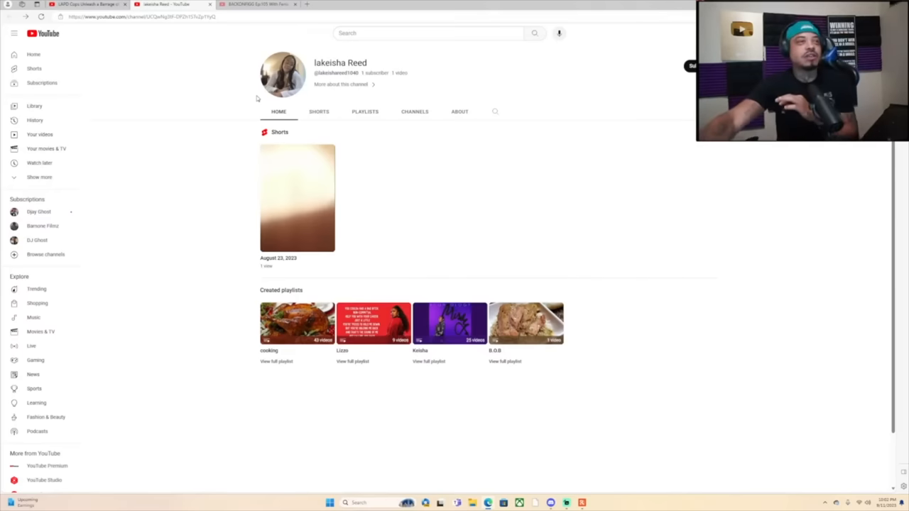
- View the channel's About info, check its single short, then return to About
click(460, 111)
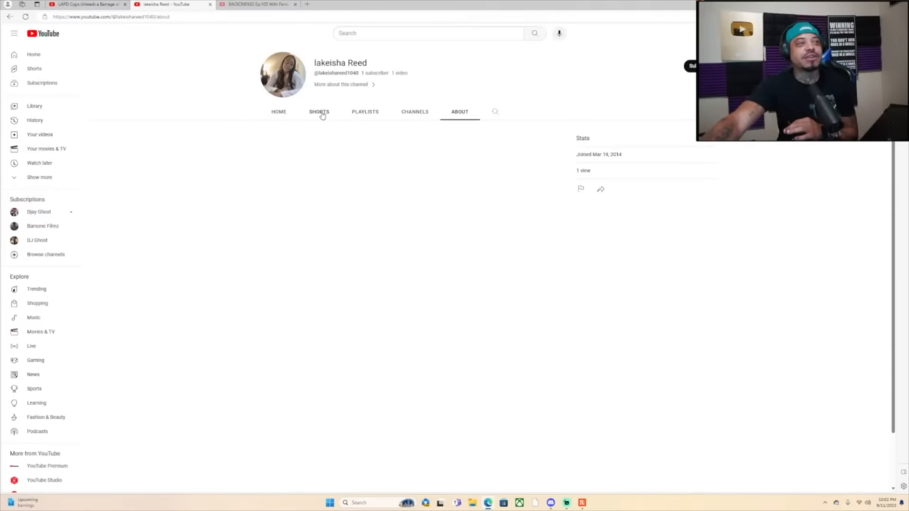
click(319, 112)
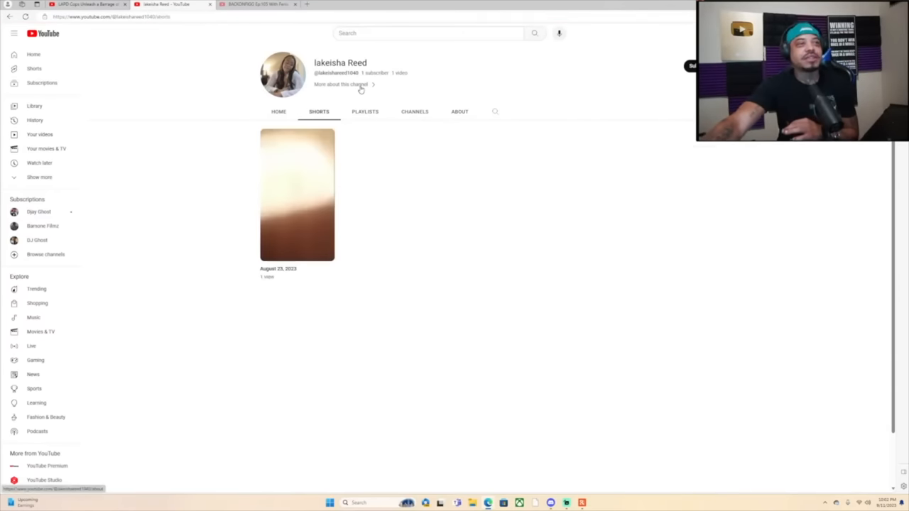
click(459, 111)
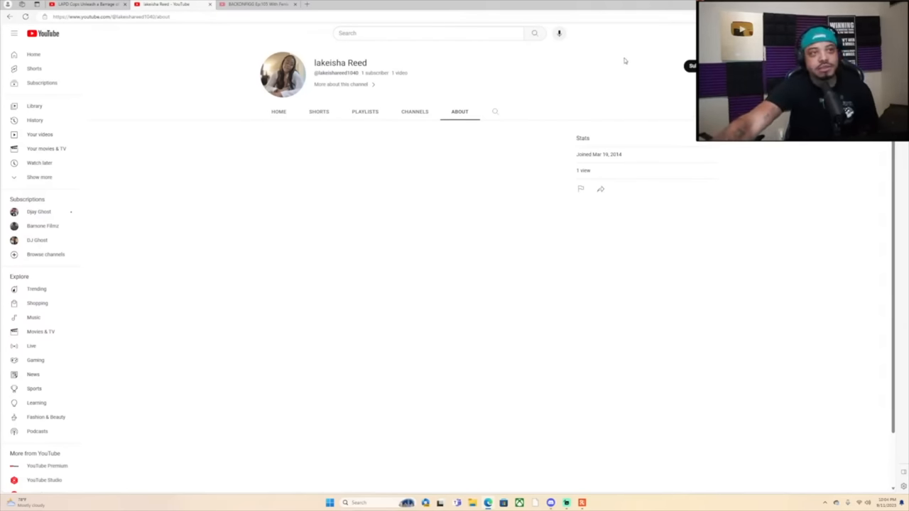
- Subscribe to the small one-subscriber channel from its About page
click(687, 66)
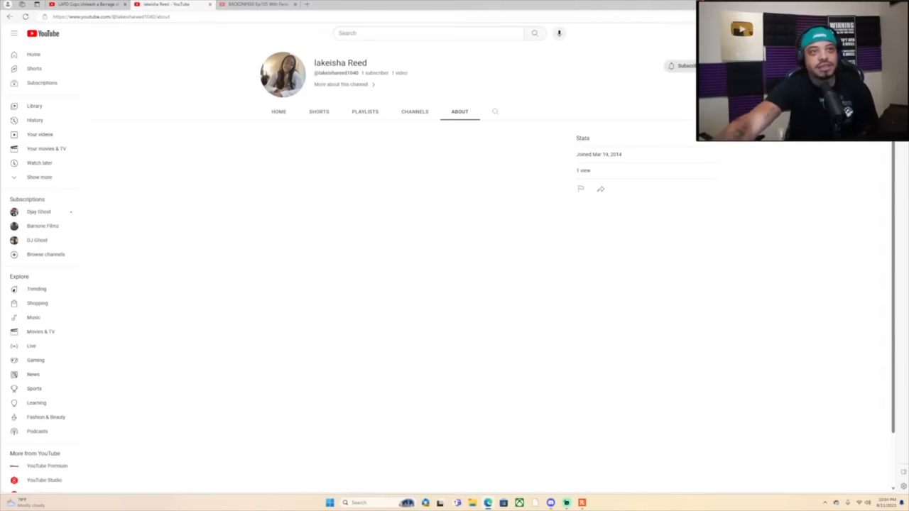
click(684, 65)
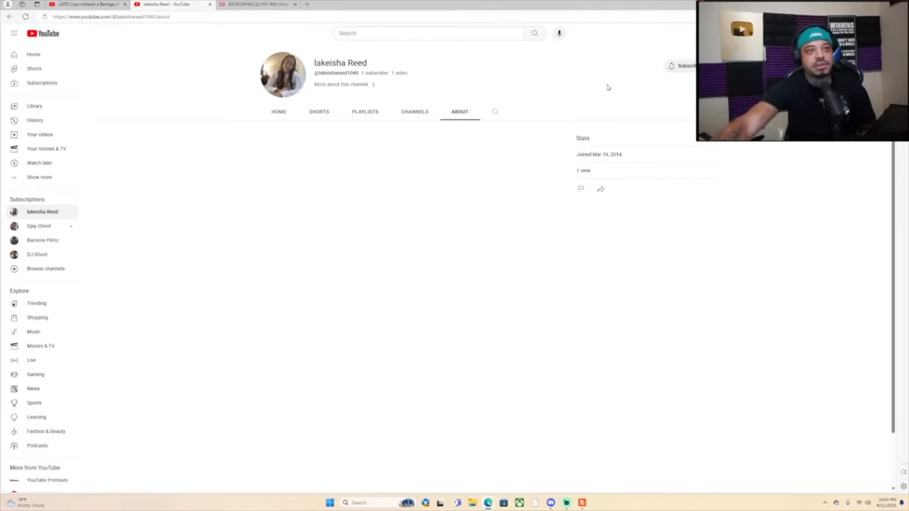
- Set the subscribed channel's notification bell to All
click(671, 66)
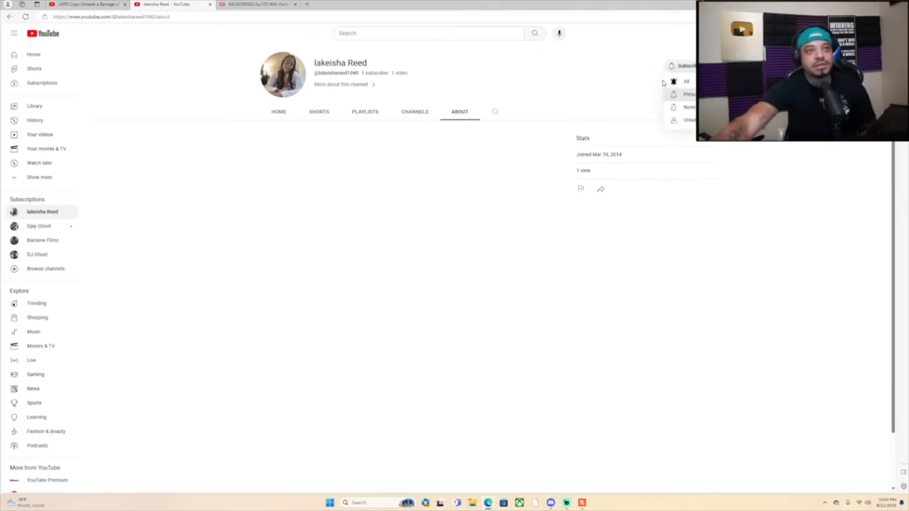
click(671, 66)
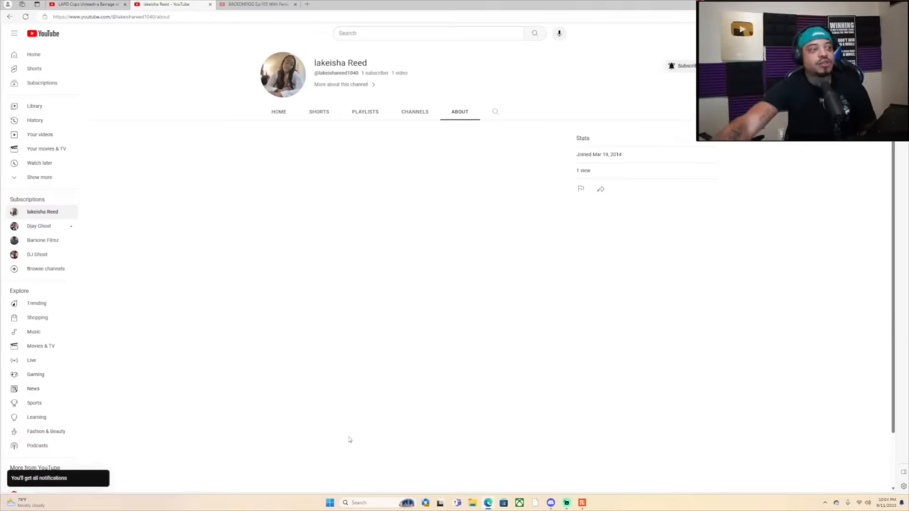
mouse_move(457, 414)
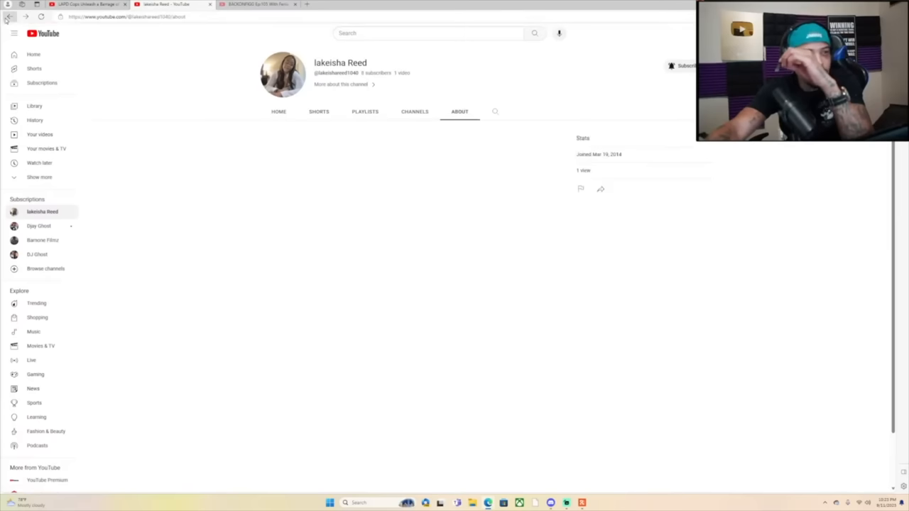
- Leave the channel page and switch to the BACKONFIGG Ep:105 livestream tab
click(279, 112)
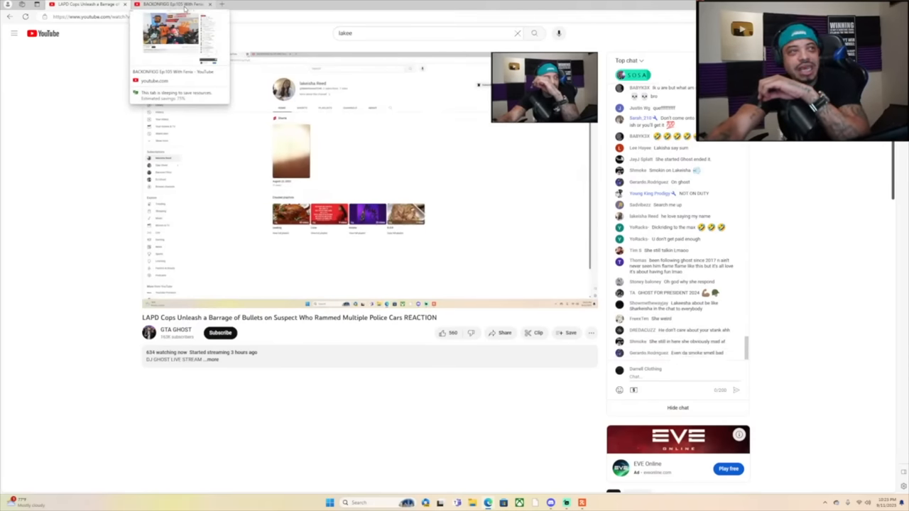
click(174, 4)
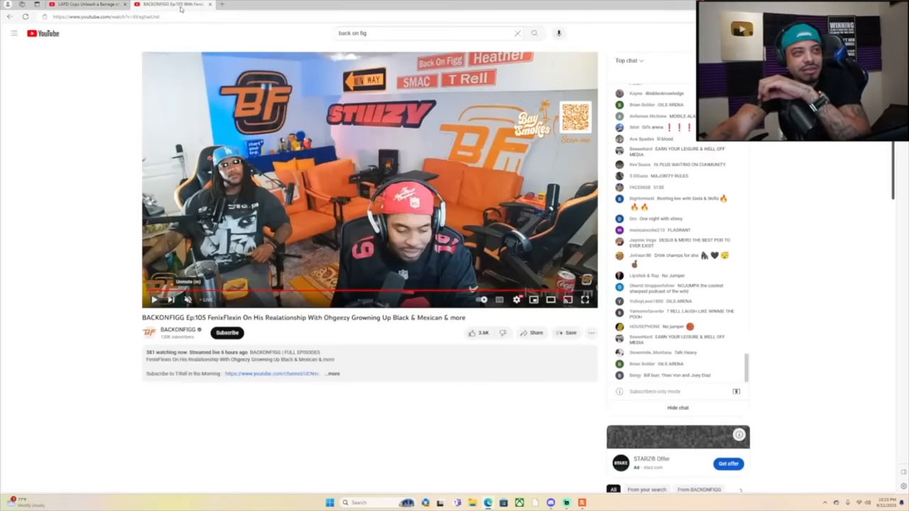
- Go to the YouTube home feed and scroll down to the Shorts row
click(106, 16)
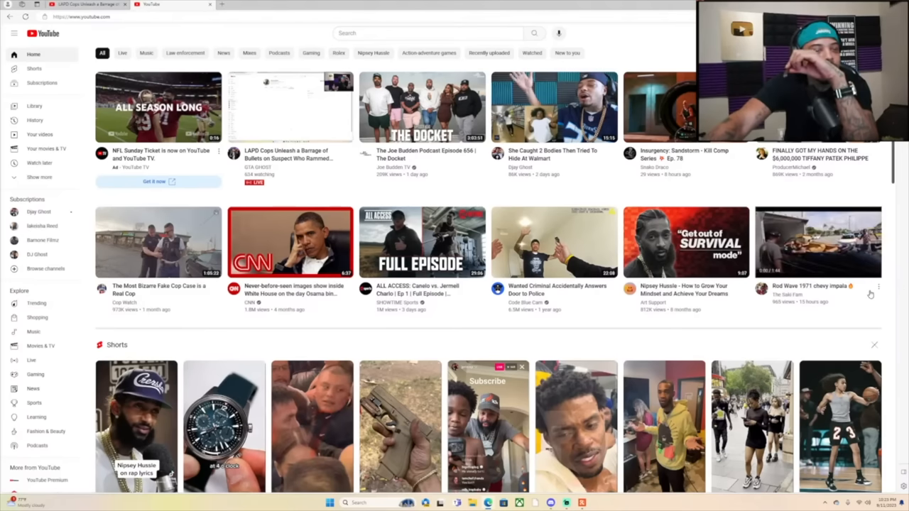
scroll(down, 3)
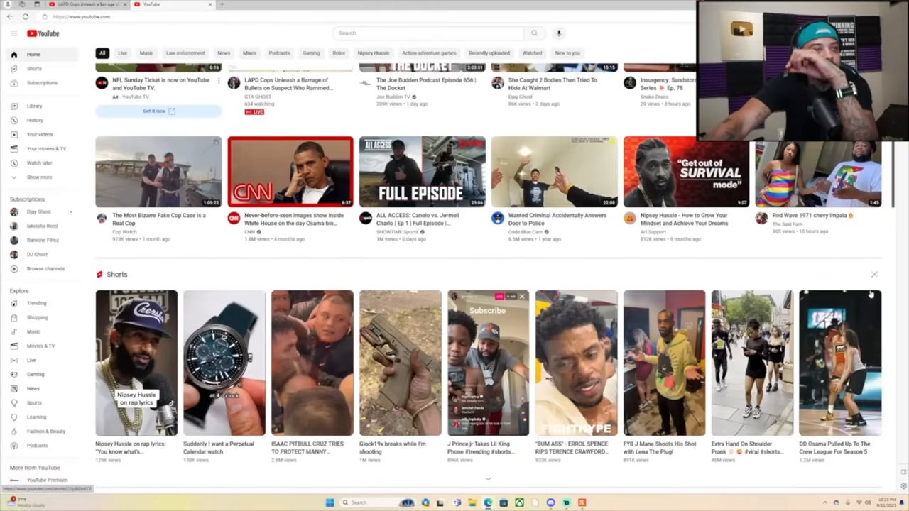